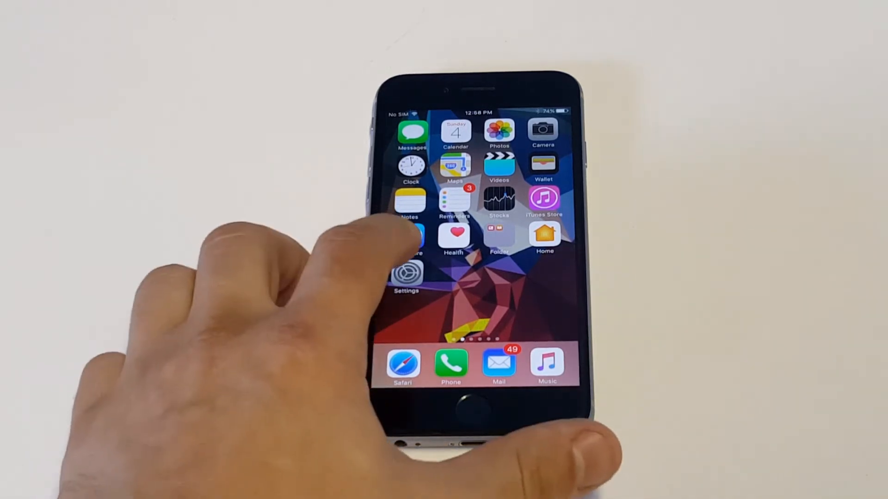
Open Settings and scroll to General's Language & Region page, showing United States
{"action": "left_click", "coordinate": [406, 274]}
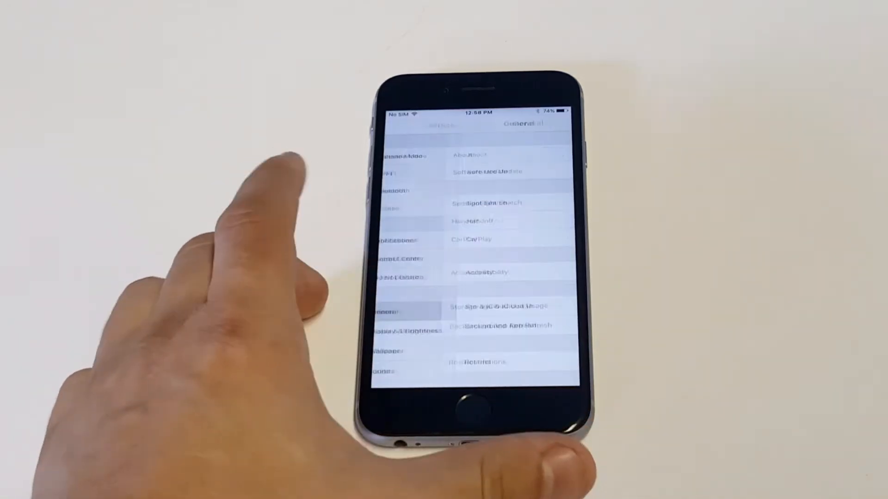
{"action": "scroll", "scroll_direction": "down", "scroll_amount": 3}
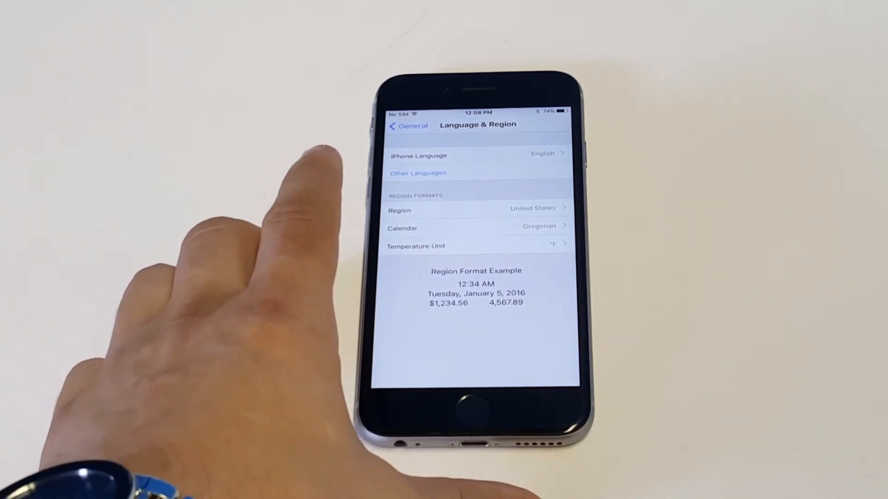
Open the Region list and select United Kingdom
{"action": "left_click", "coordinate": [476, 210]}
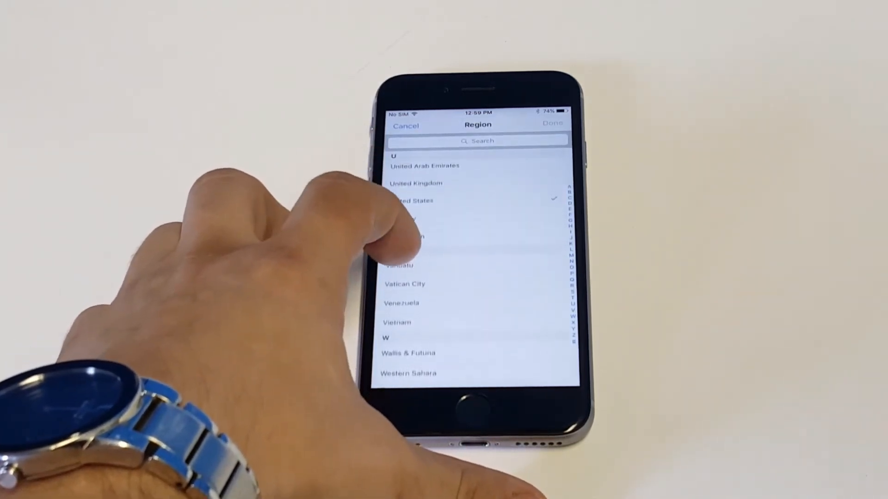
{"action": "left_click", "coordinate": [415, 184]}
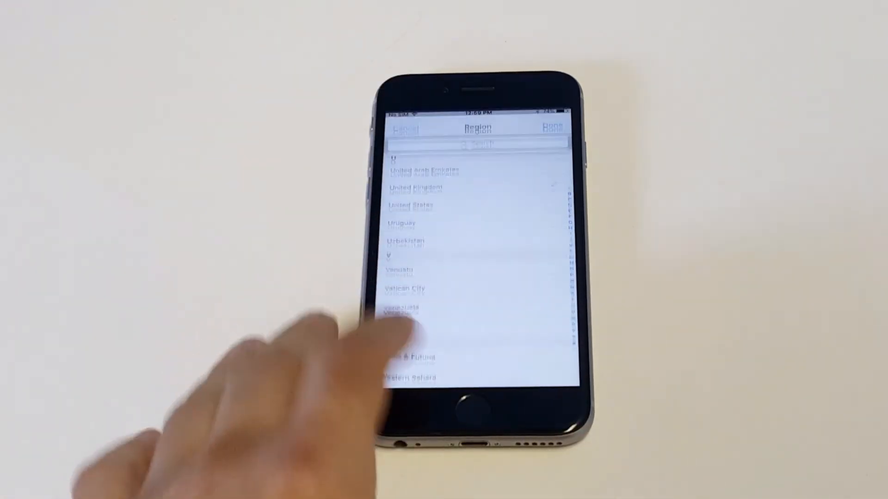
Confirm United Kingdom with Done, then go back to the home screen
{"action": "left_click", "coordinate": [405, 311]}
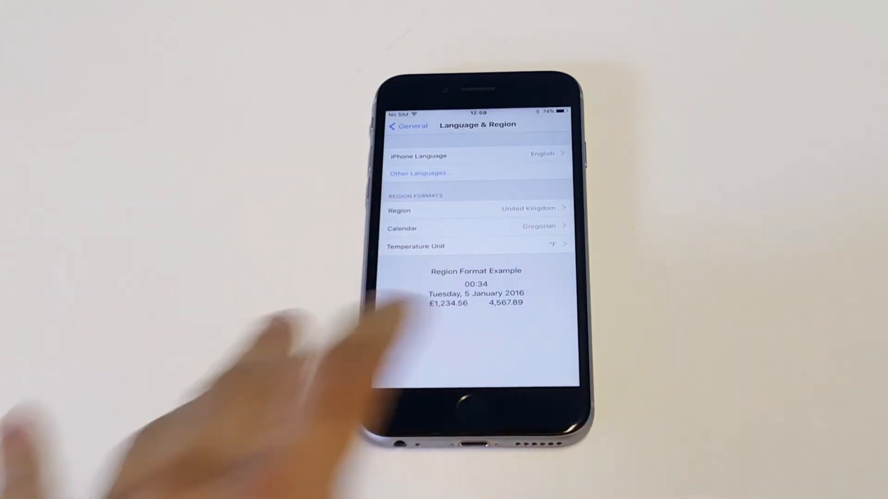
{"action": "left_click", "coordinate": [463, 405]}
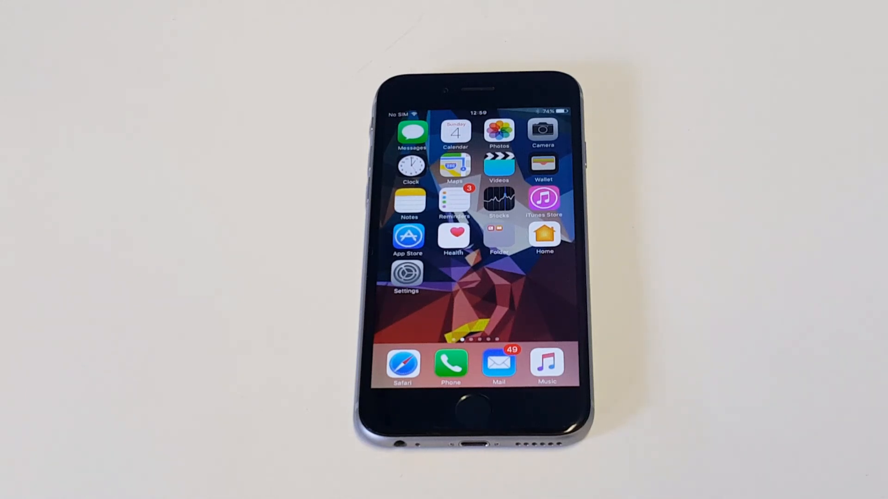